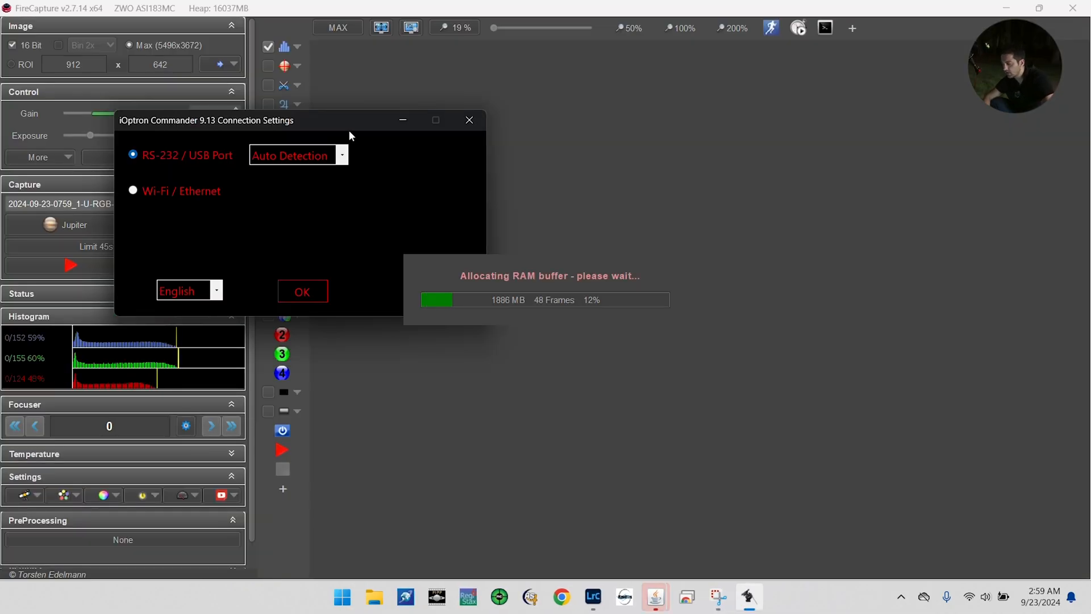
- Confirm the iOptron Commander connection settings and bring up the file browser while the RAM buffer allocates
left_click(301, 292)
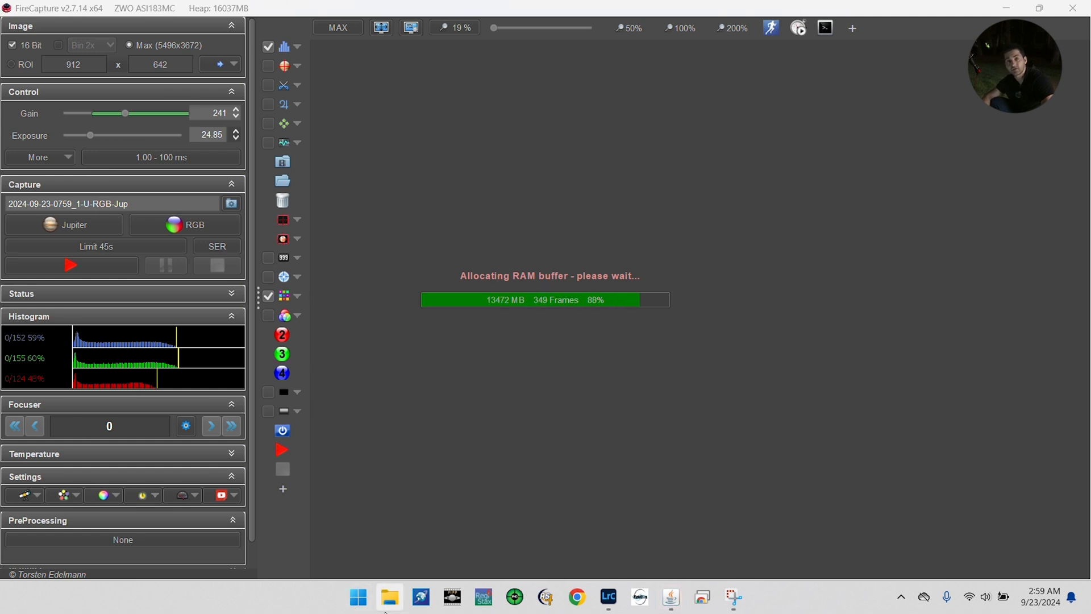
left_click(389, 597)
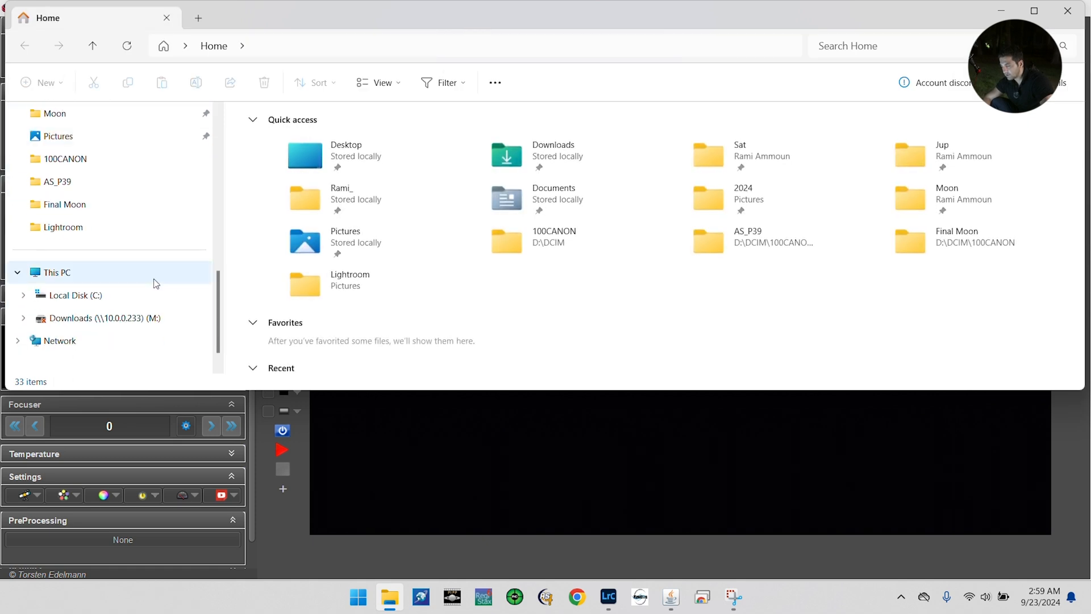
- Glance at Local Disk (C:) in Explorer and return to the live Jupiter preview
left_click(75, 294)
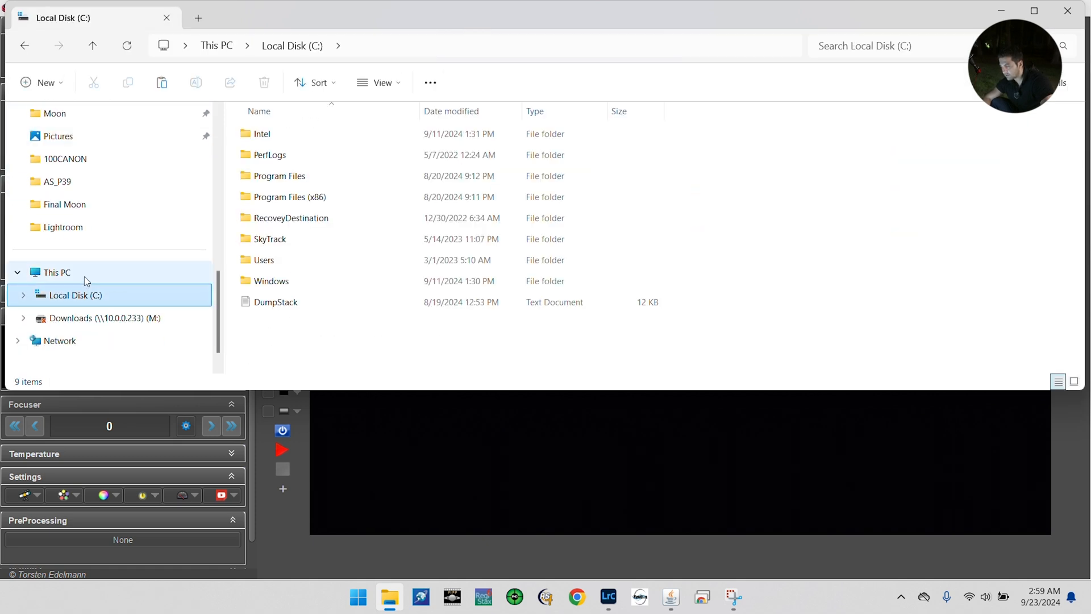
left_click(56, 272)
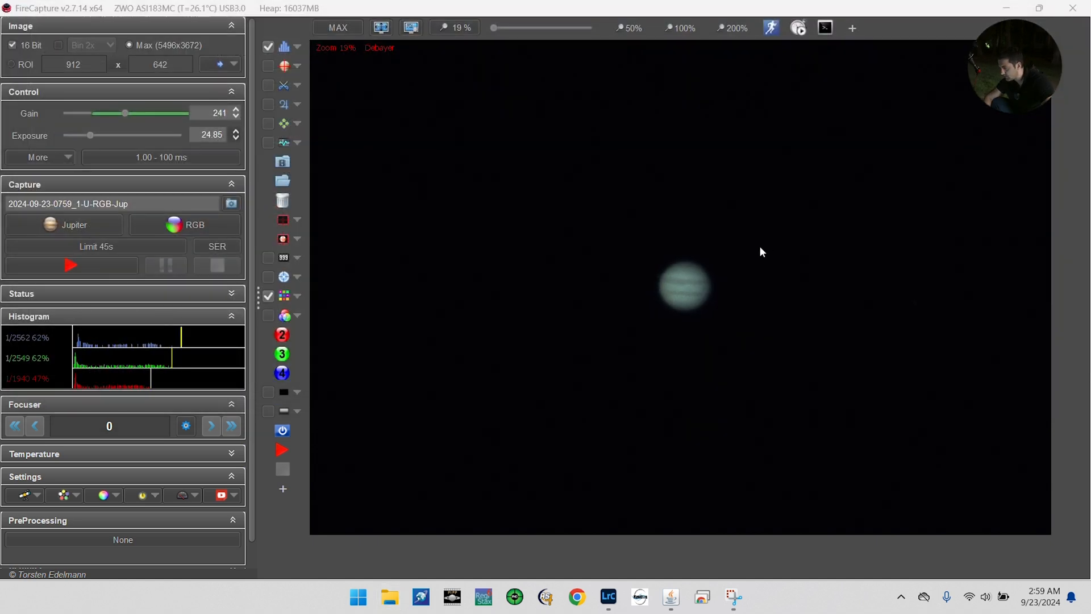
mouse_move(562, 317)
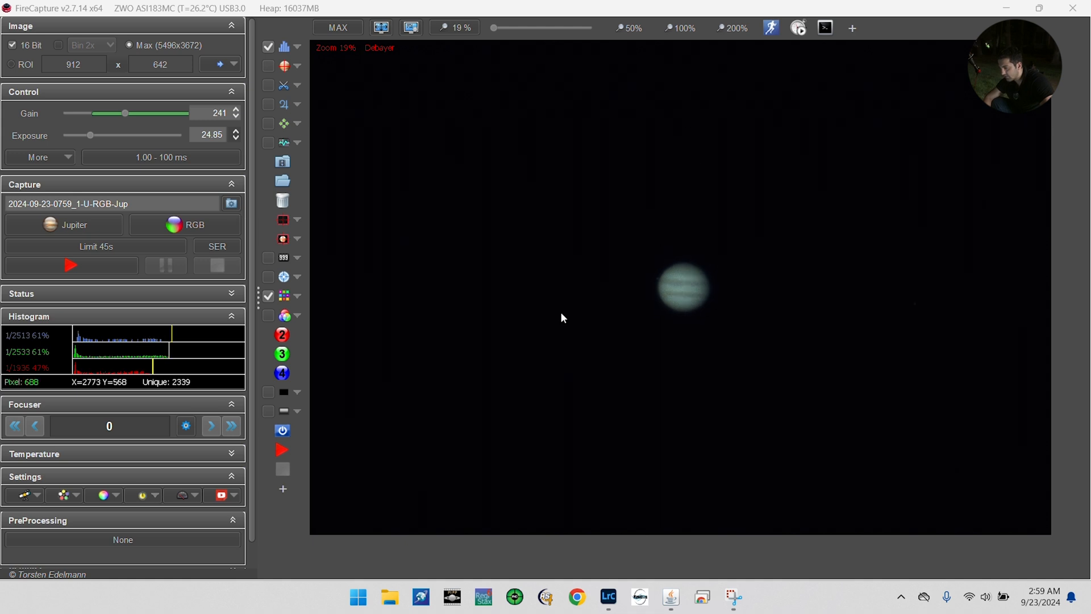
- Enable 'Auto-center if planet reaches edge of the ROI' with the crosshair shown, cropping to a 752×700 region around Jupiter
left_click(268, 277)
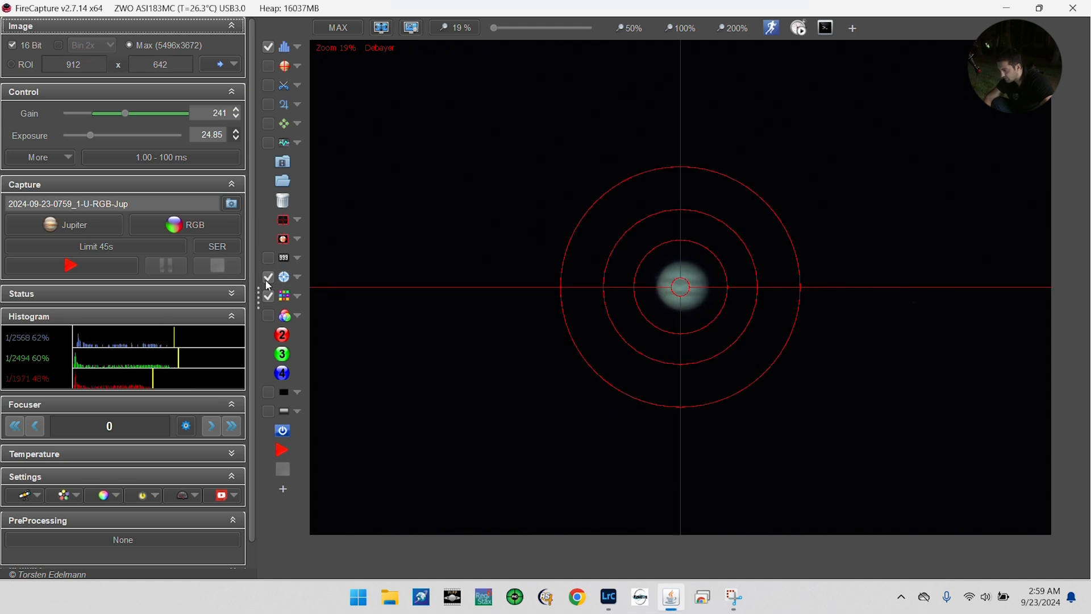
left_click(268, 278)
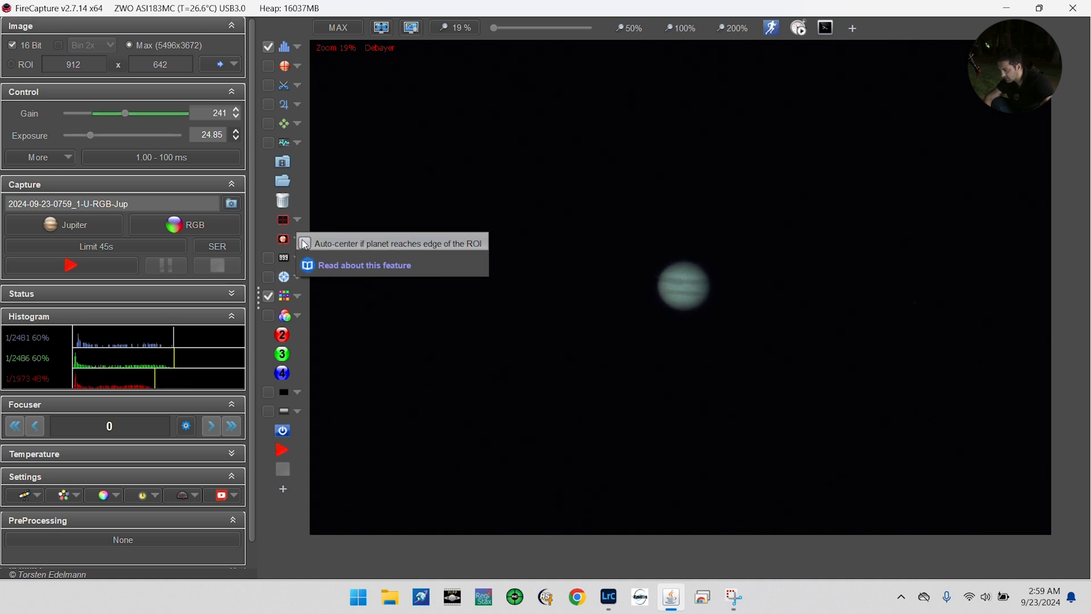
left_click(304, 243)
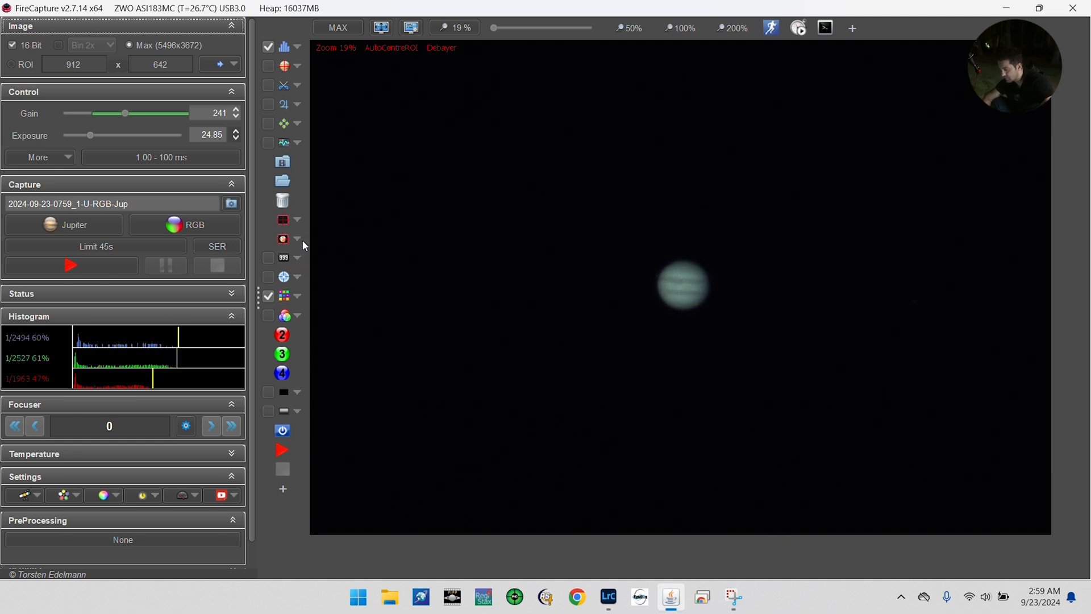
left_click(268, 277)
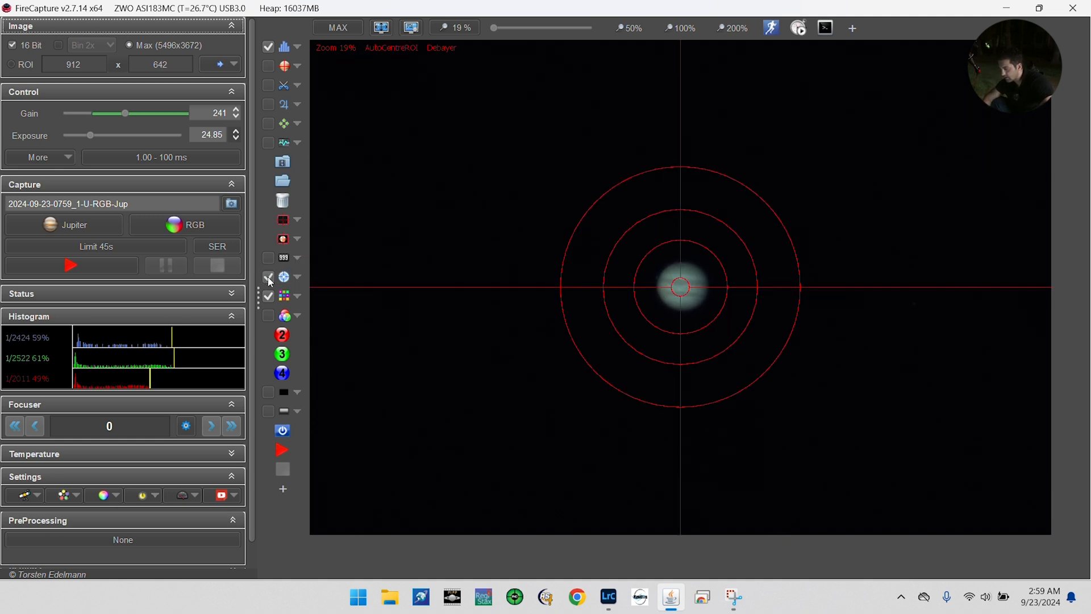
mouse_move(633, 259)
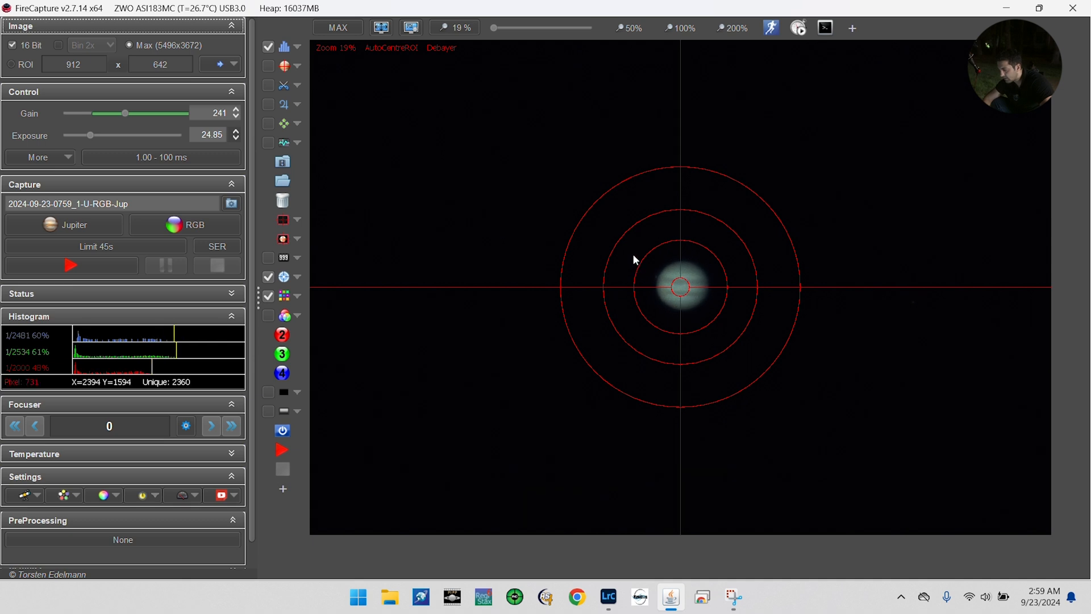
left_click(70, 264)
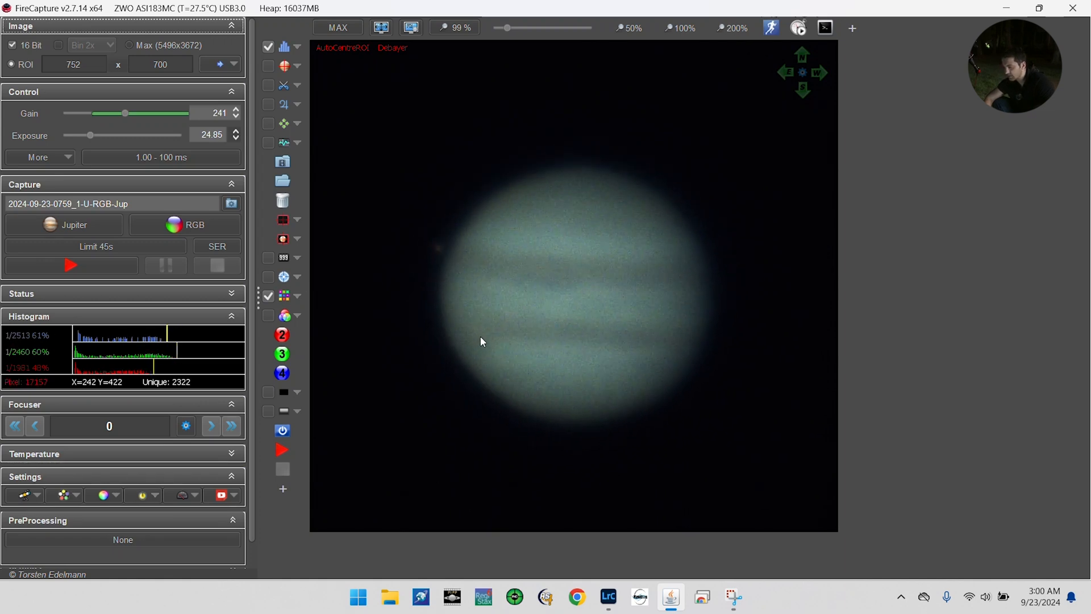
- Set exposure to 23.07 ms and gain to 268 so Jupiter's histogram reaches about 80%
left_click(123, 293)
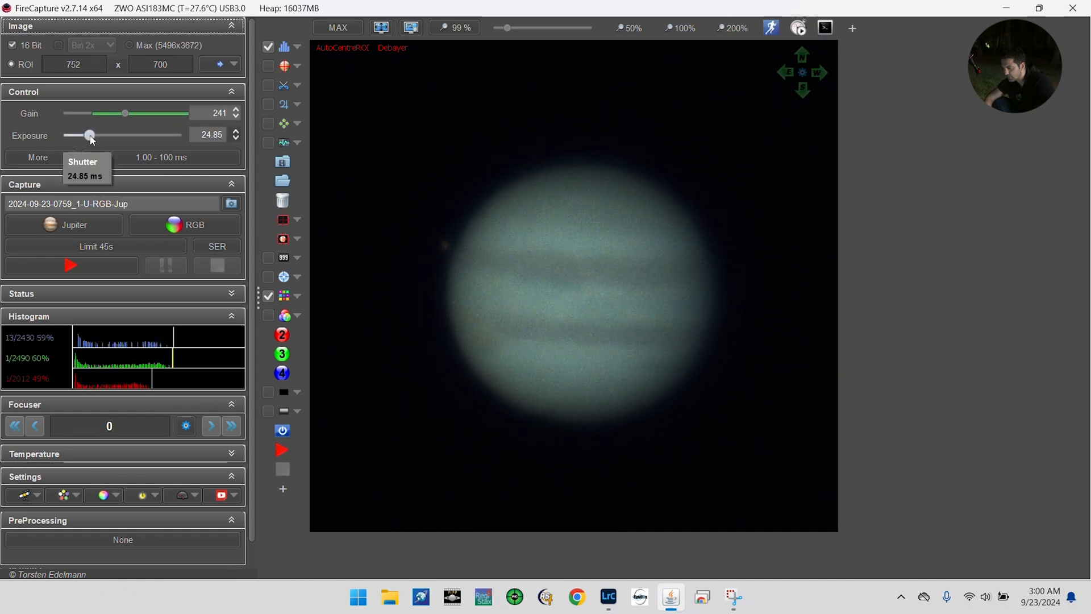
left_click_drag(90, 134, 86, 134)
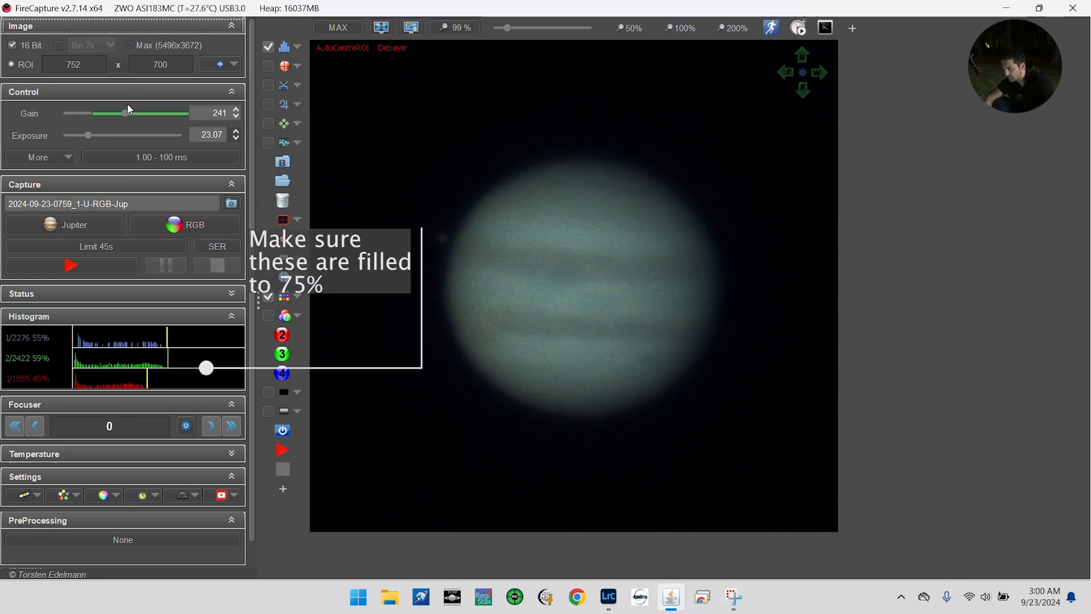
left_click_drag(125, 113, 134, 113)
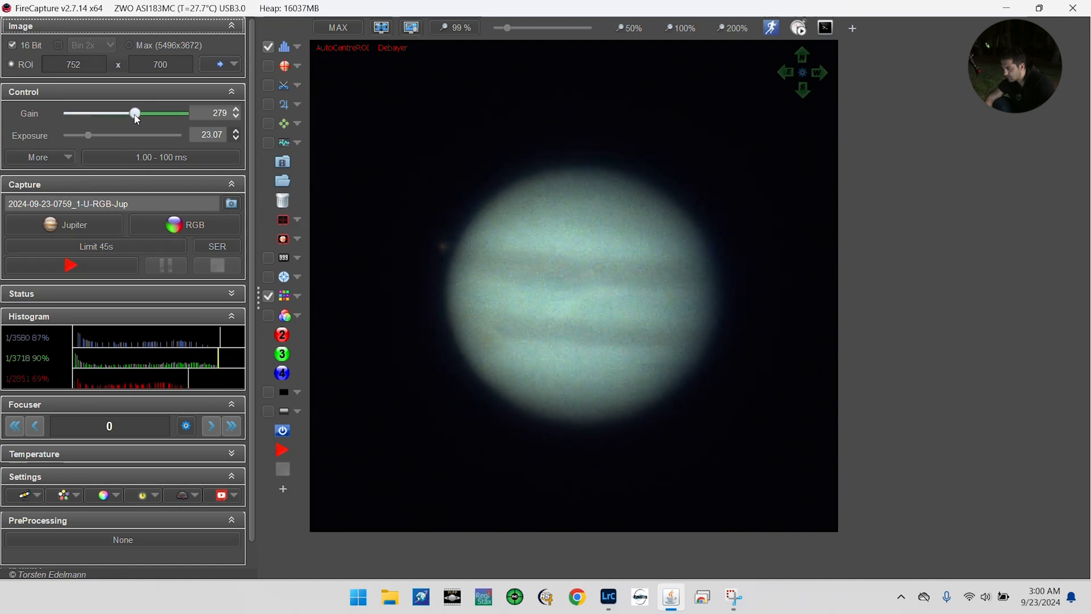
mouse_move(560, 147)
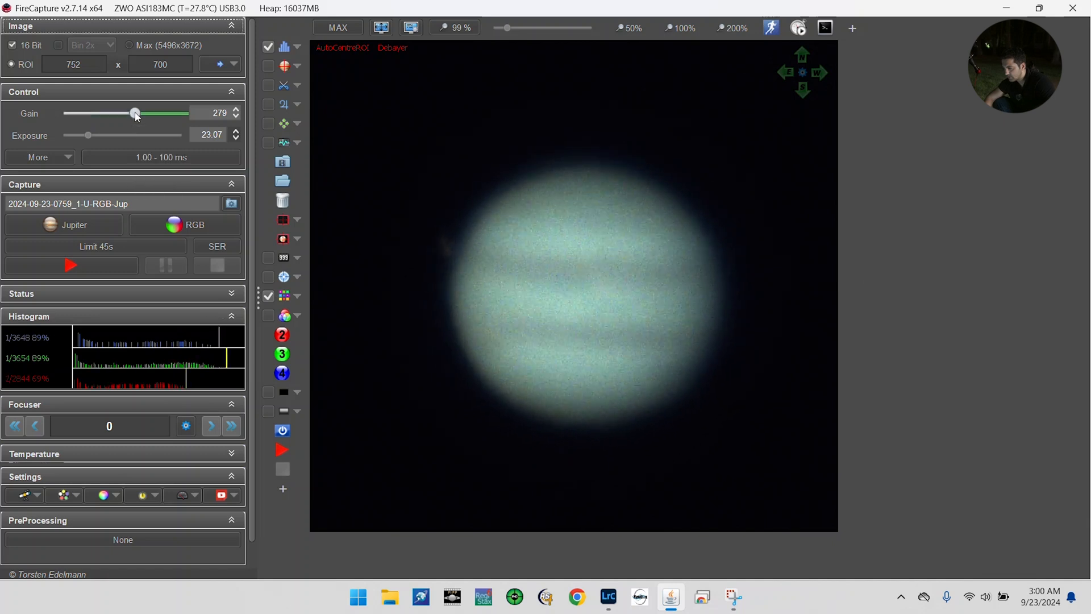
left_click_drag(135, 112, 132, 112)
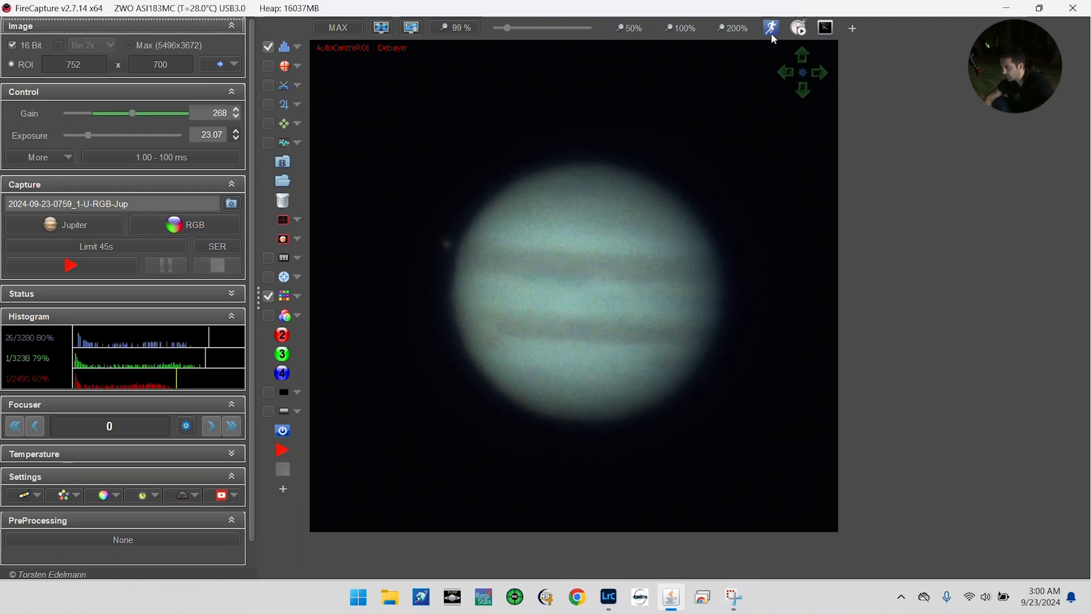
- Configure Autorun for single-filter RGB, 150 runs, 45 s limit and 2 s delay
left_click(771, 27)
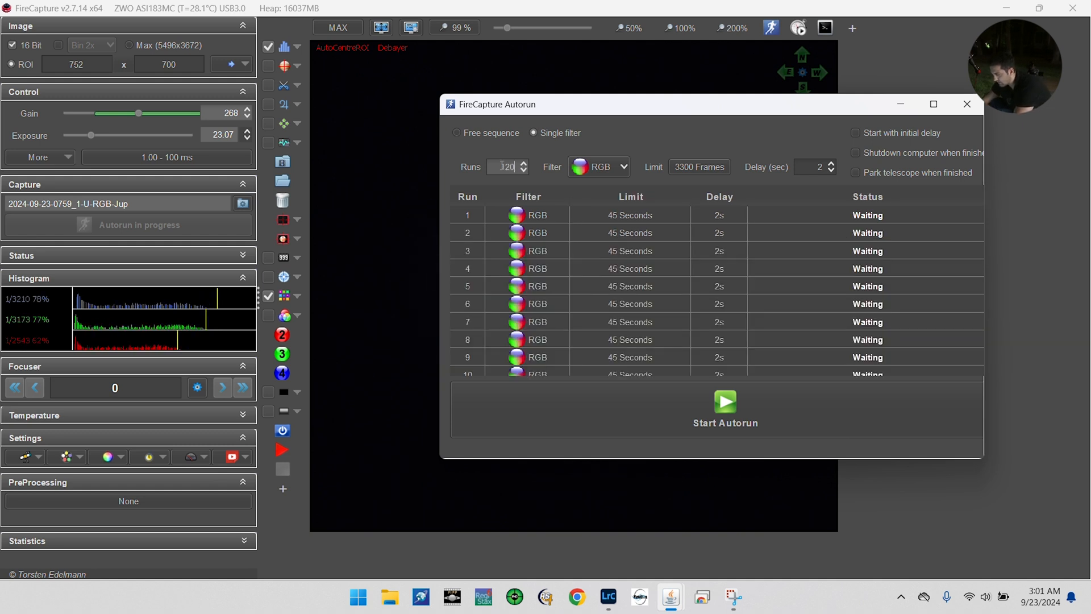
left_click(523, 162)
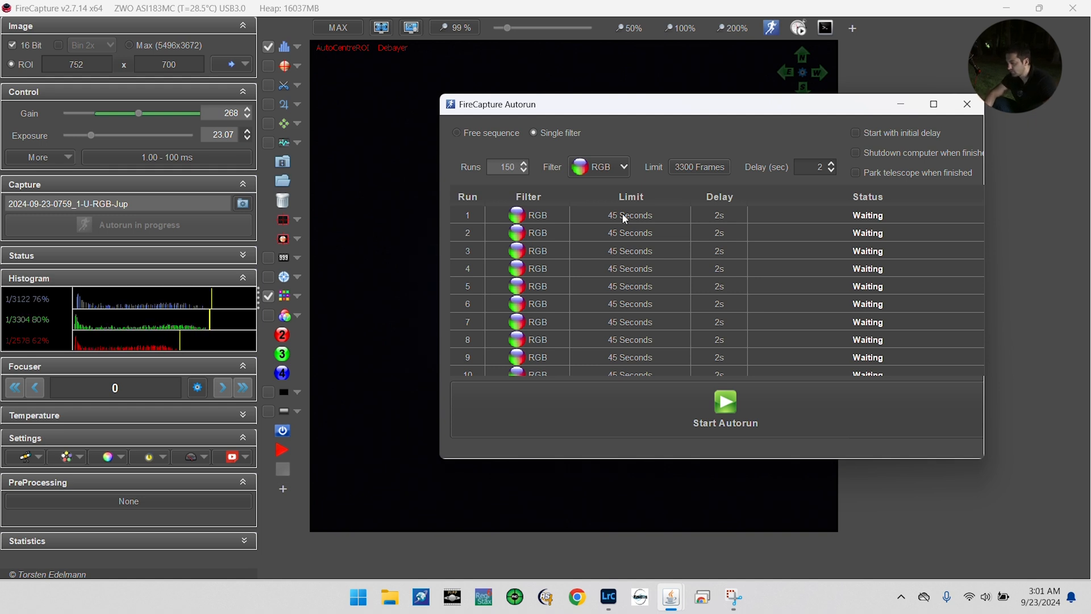
mouse_move(659, 330)
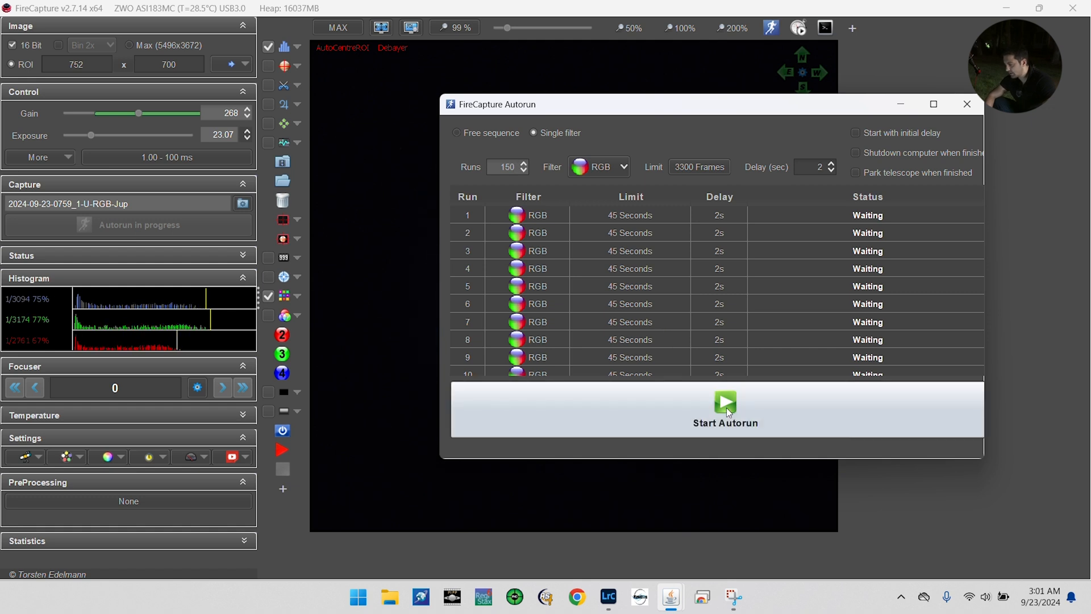
- Start the autorun and retune to 18.95 ms exposure and gain 284 while the first Jupiter run records
left_click(725, 408)
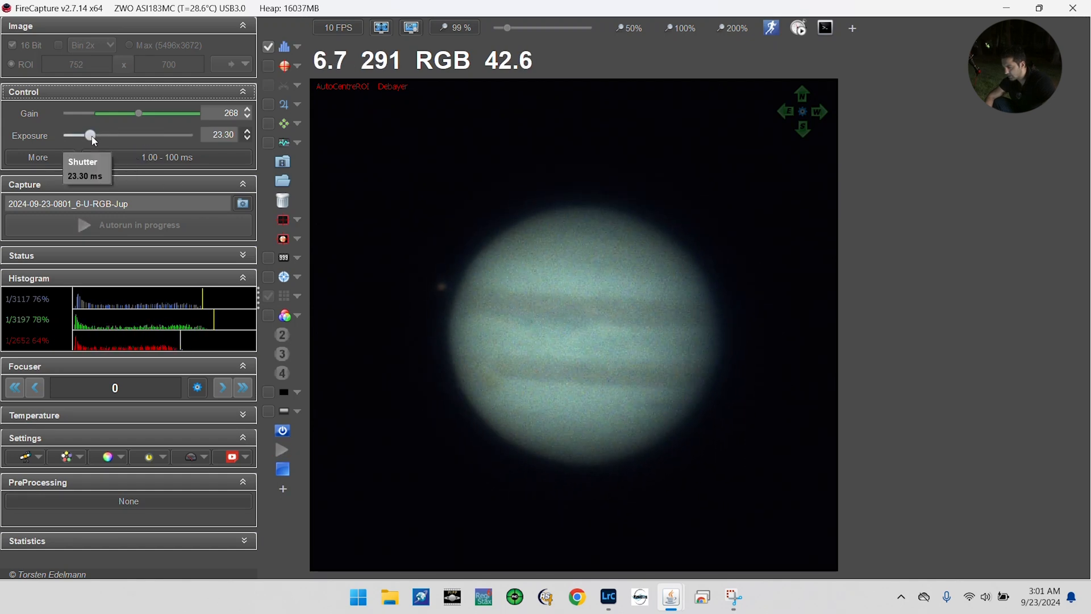
left_click_drag(91, 135, 85, 136)
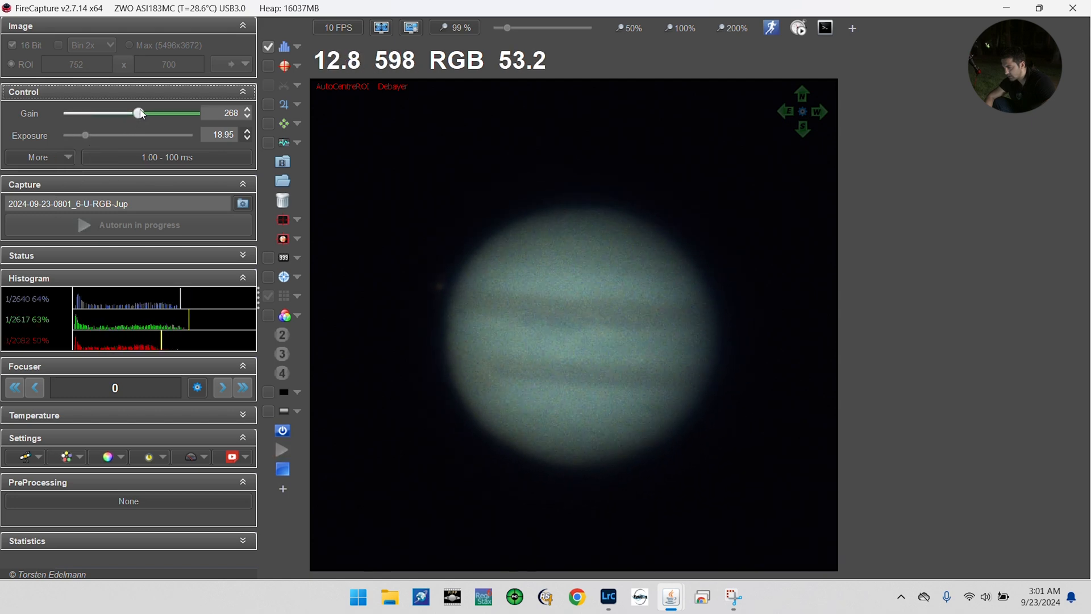
left_click_drag(138, 113, 145, 113)
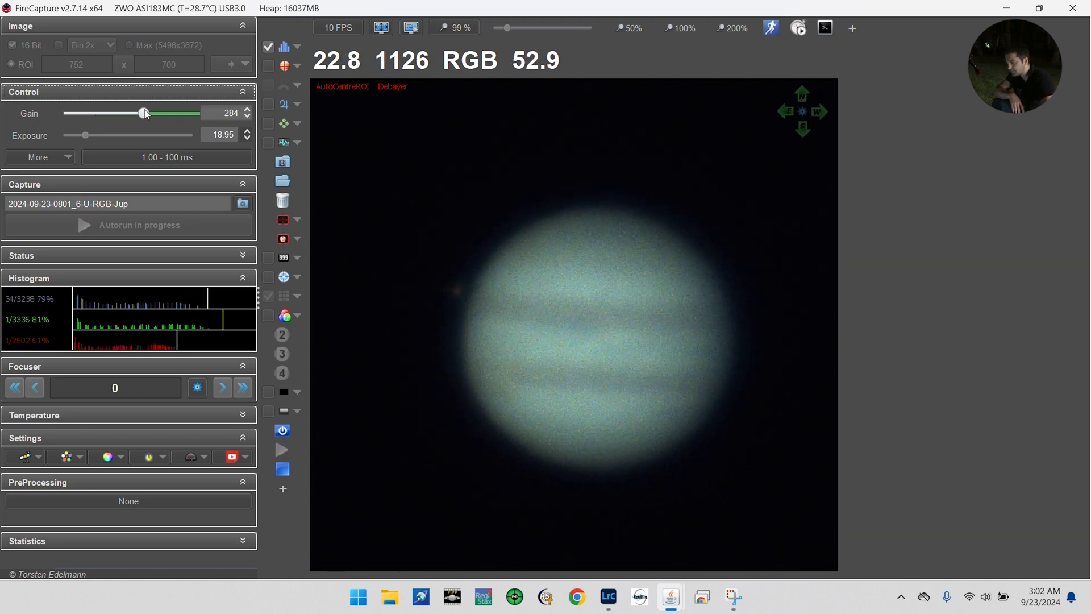
left_click(283, 450)
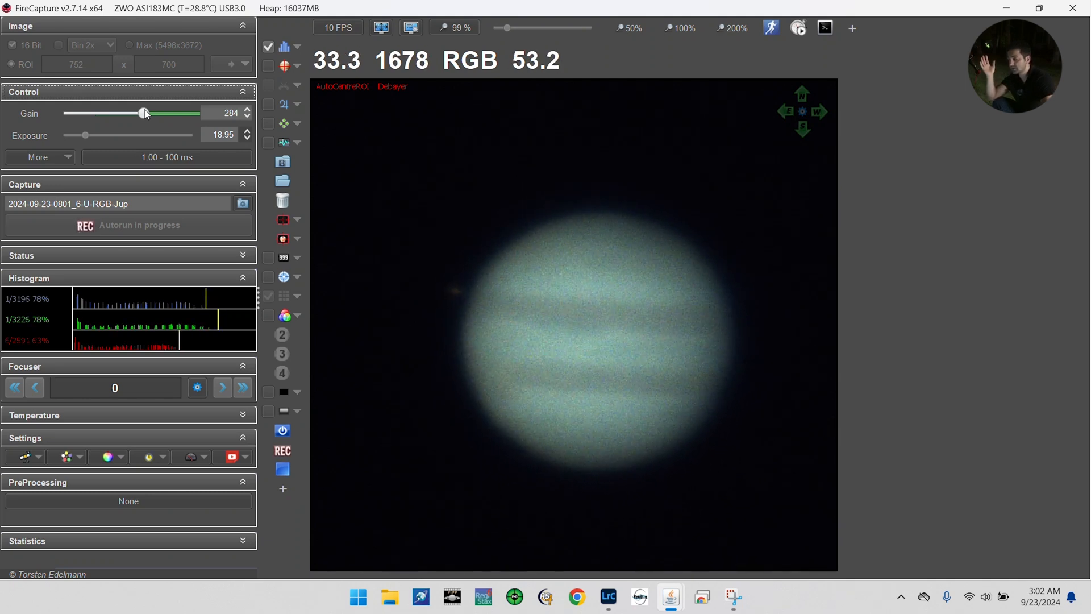
left_click(336, 28)
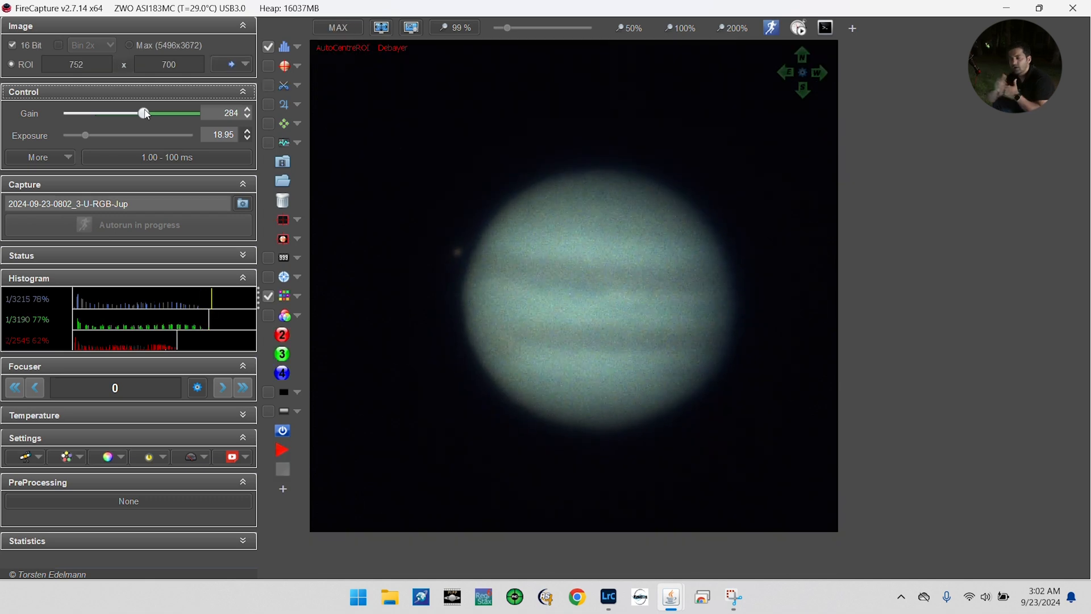